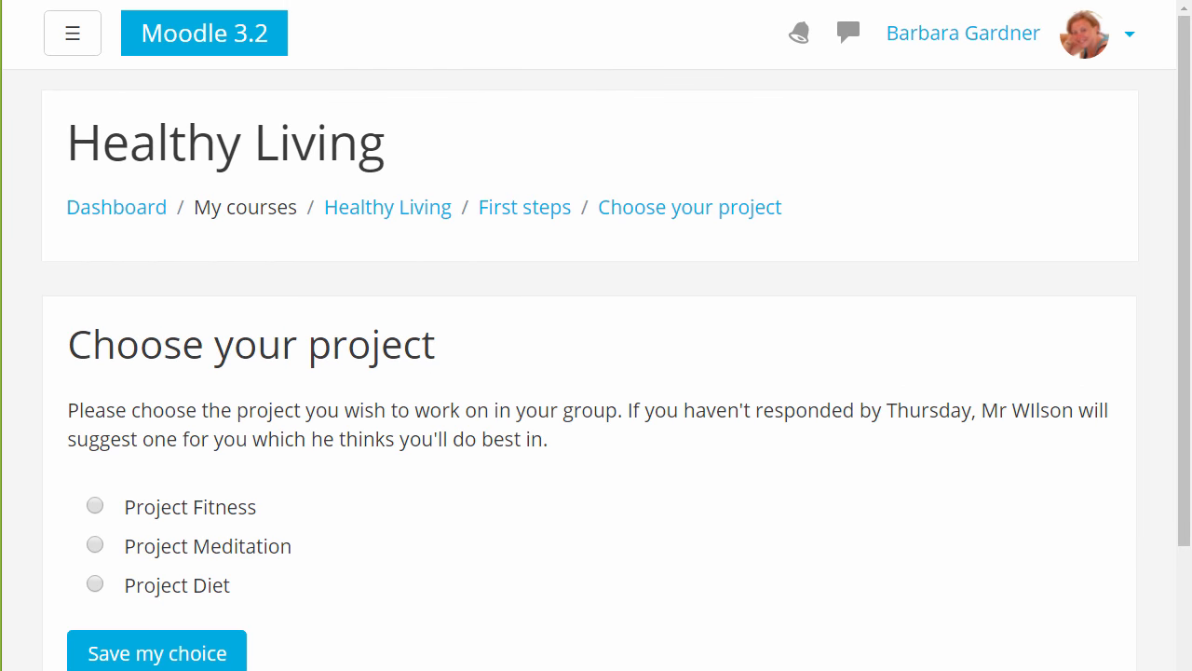
pyautogui.moveTo(103, 555)
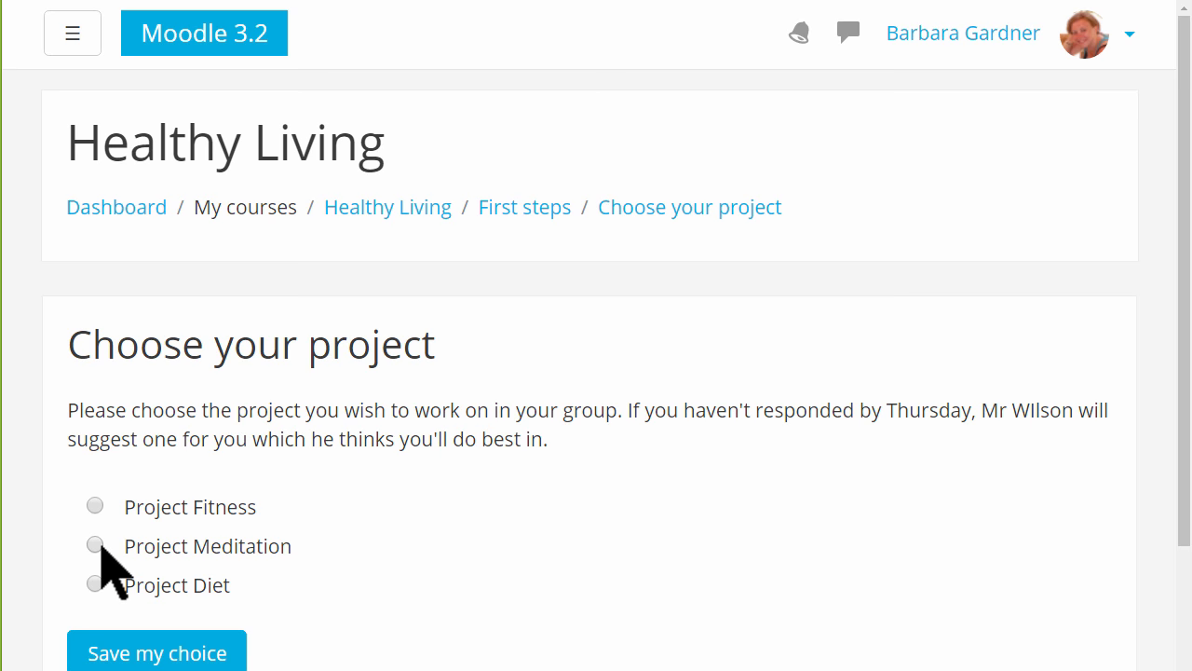
# - Submit Project Meditation as the student's choice, then view the teacher's chart and its 10 responses
pyautogui.click(93, 544)
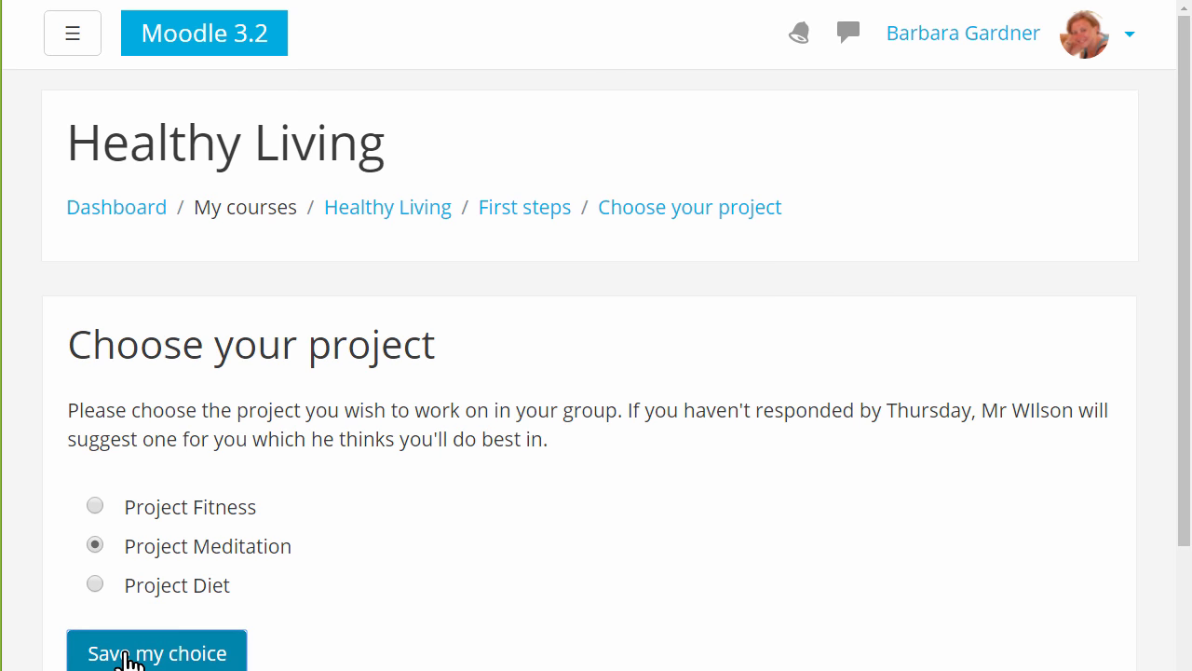
pyautogui.click(156, 652)
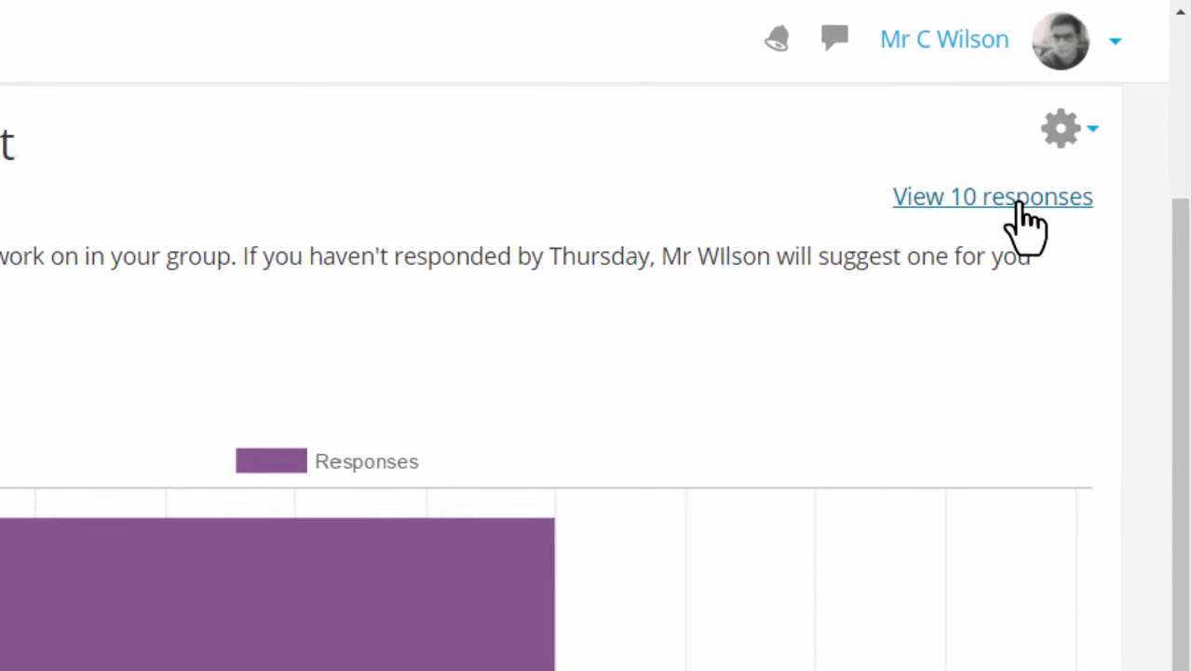
pyautogui.scroll(-3)
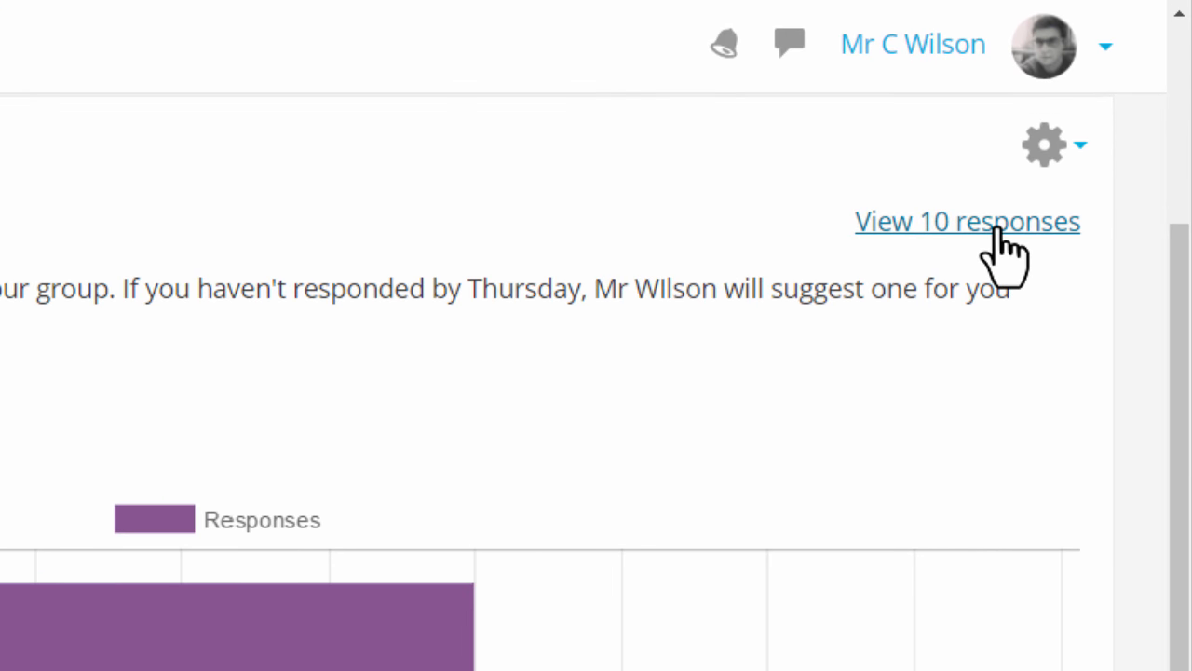
pyautogui.click(966, 220)
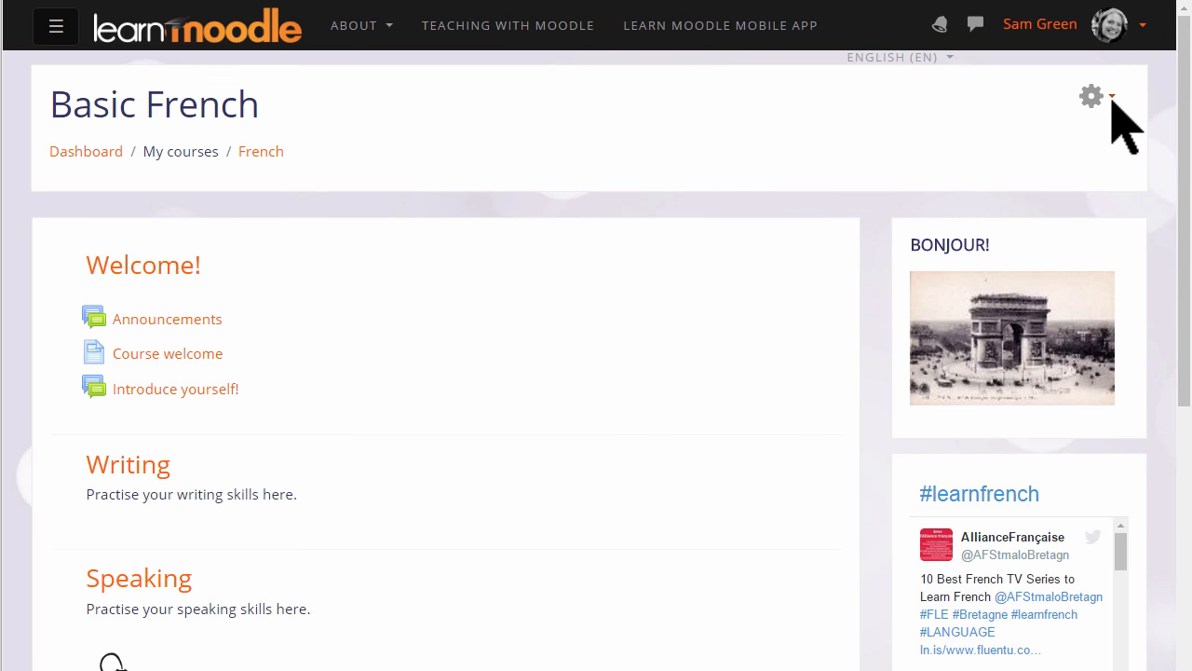
pyautogui.moveTo(1118, 121)
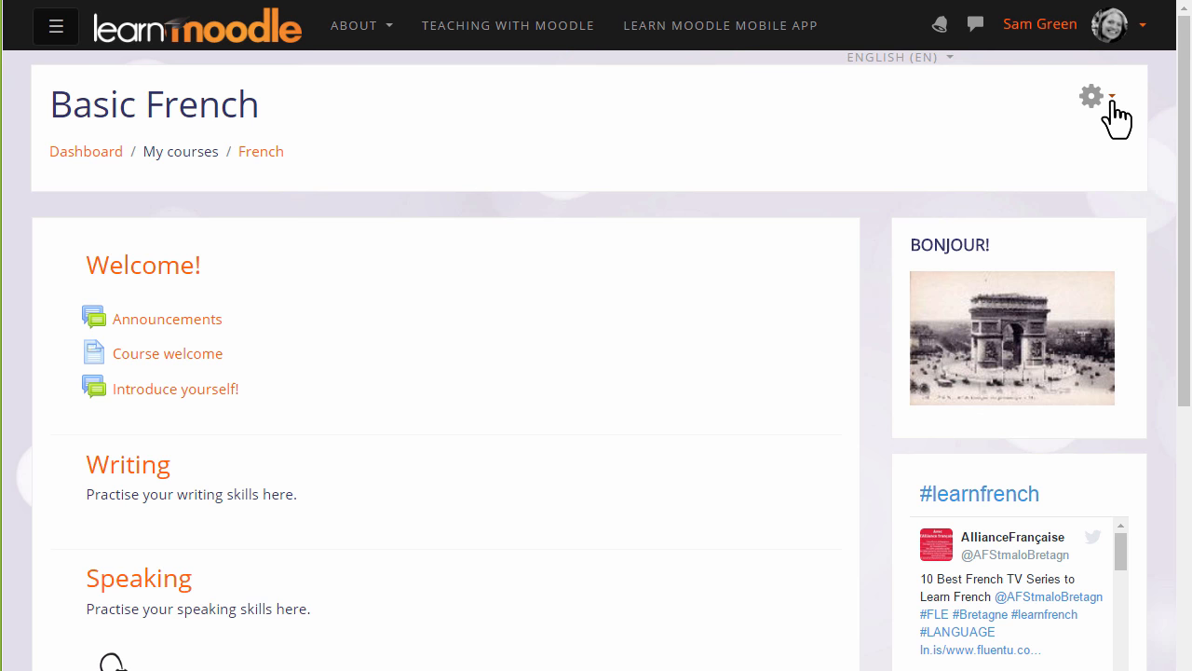
# - Turn editing on for the Basic French course from the gear menu
pyautogui.click(1091, 95)
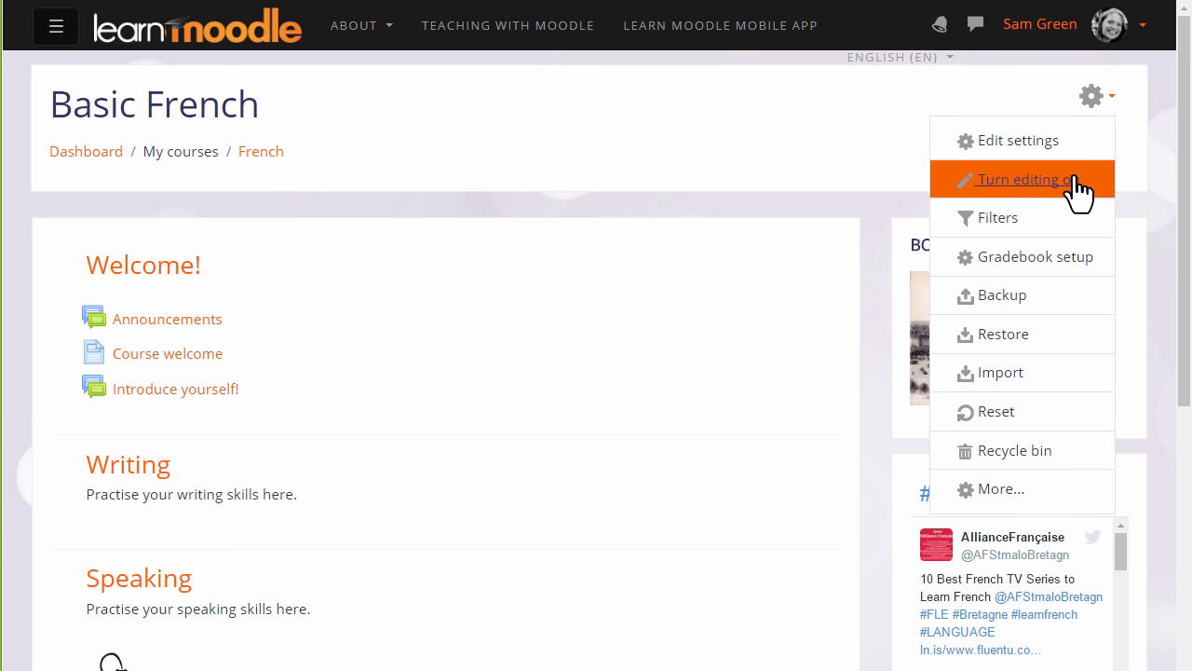
pyautogui.click(1021, 179)
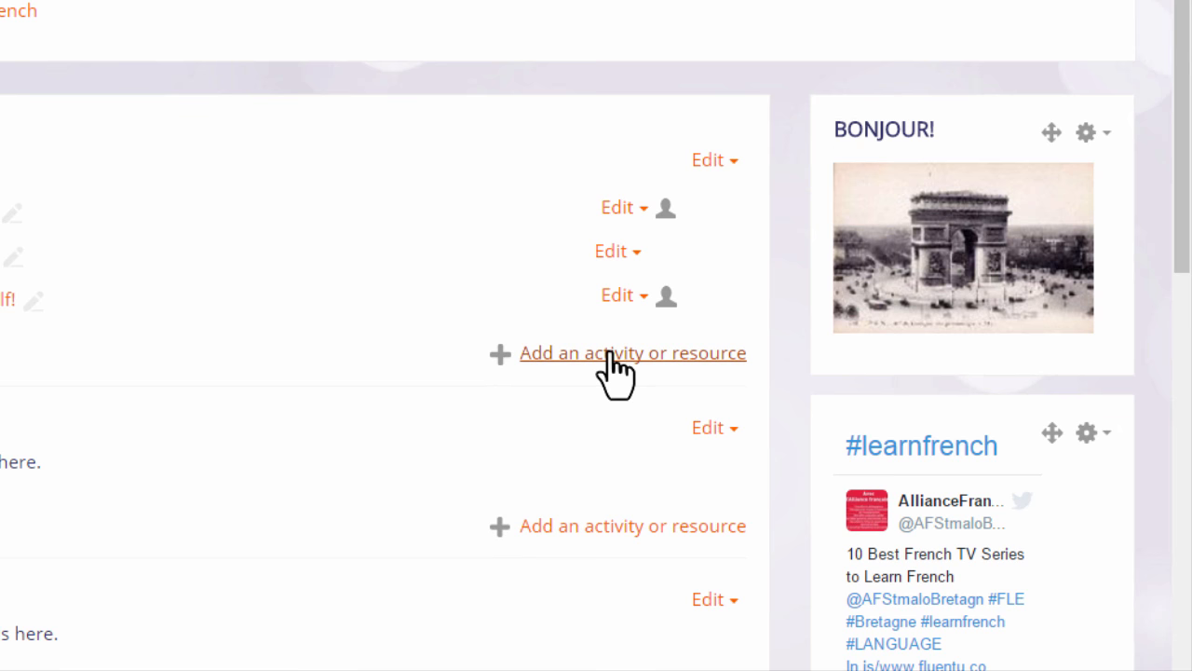
# - Start adding an activity to the Welcome section of the Basic French course
pyautogui.click(633, 352)
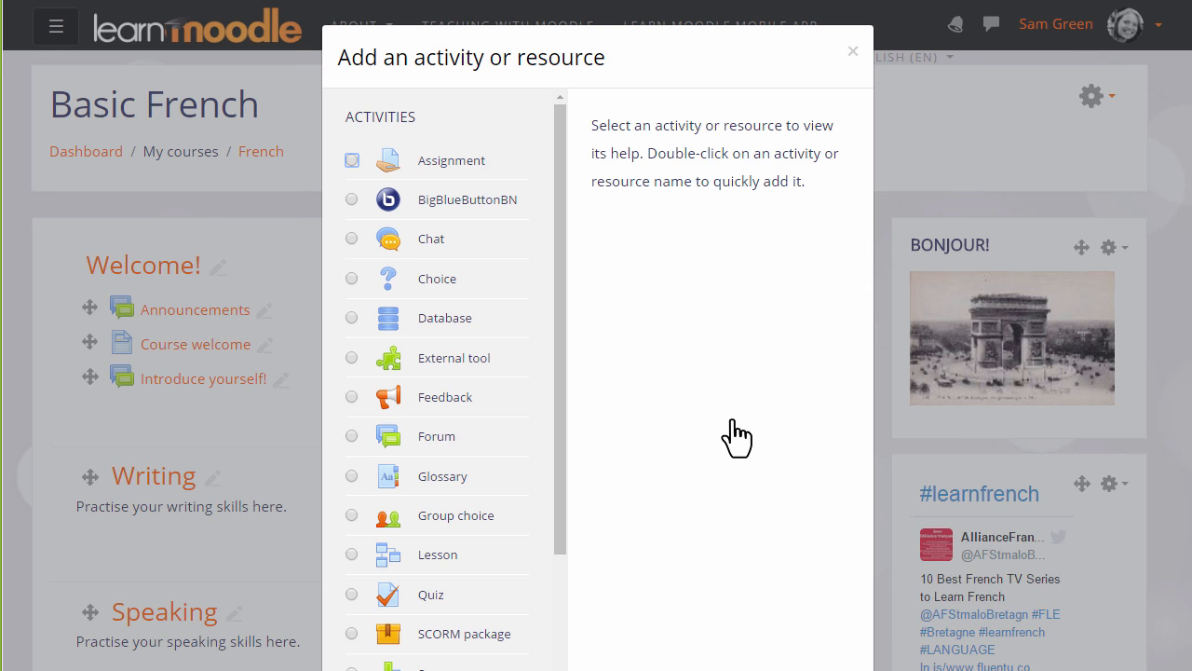
pyautogui.moveTo(745, 447)
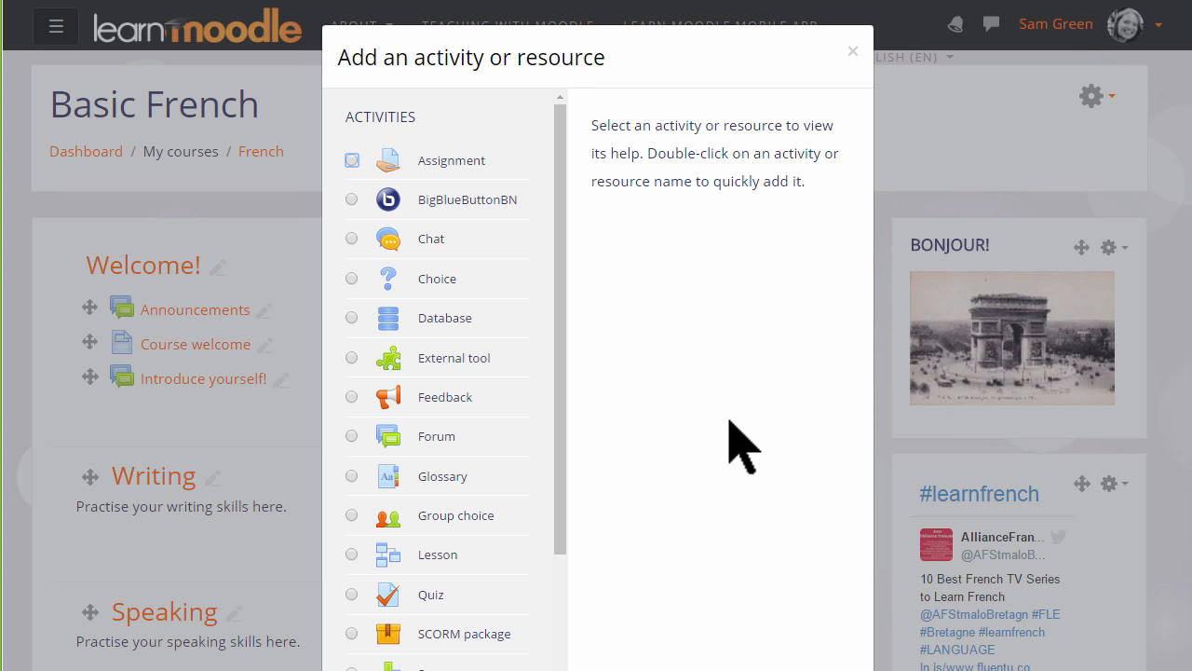
pyautogui.moveTo(358, 307)
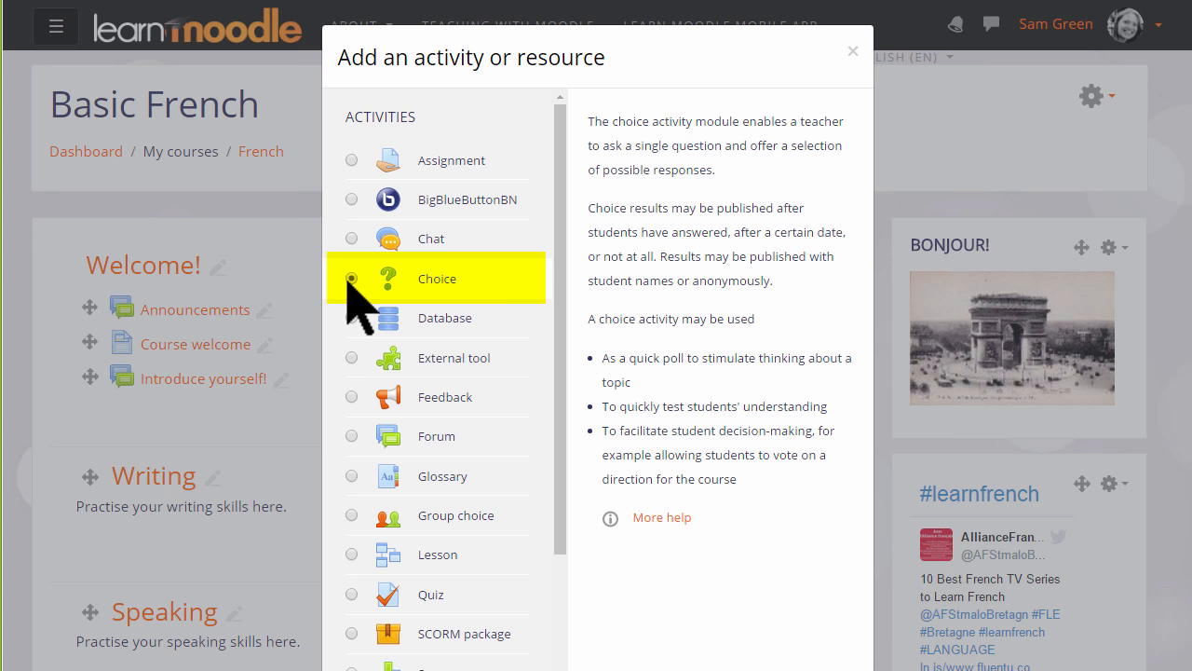
pyautogui.moveTo(643, 529)
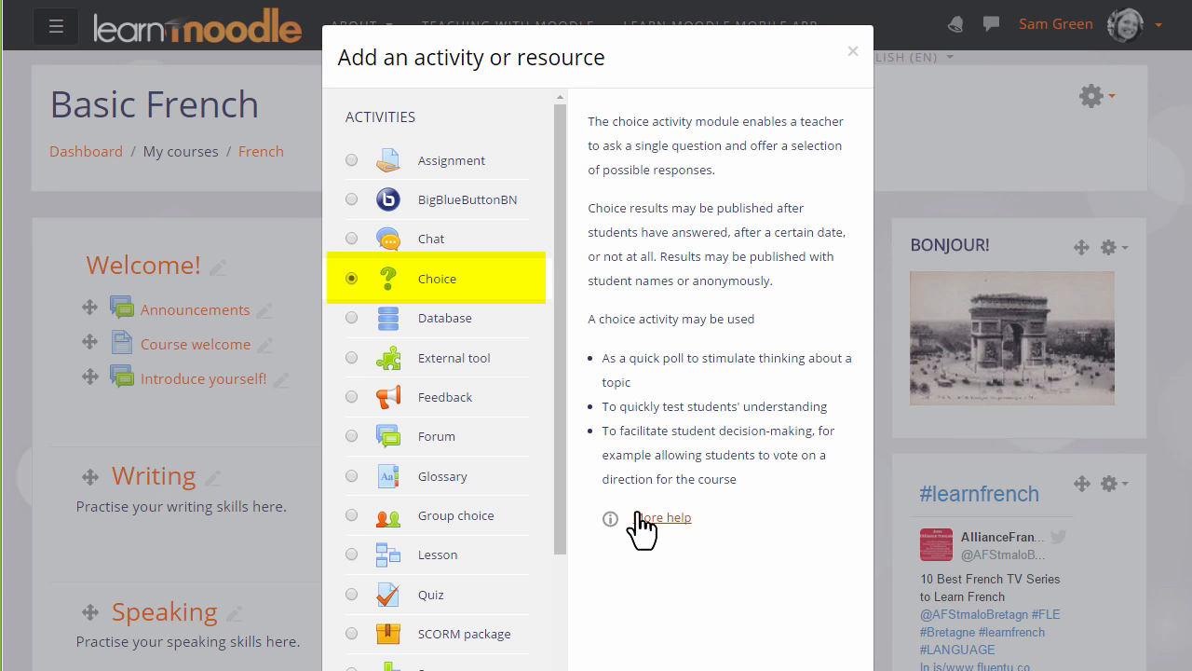
pyautogui.moveTo(354, 302)
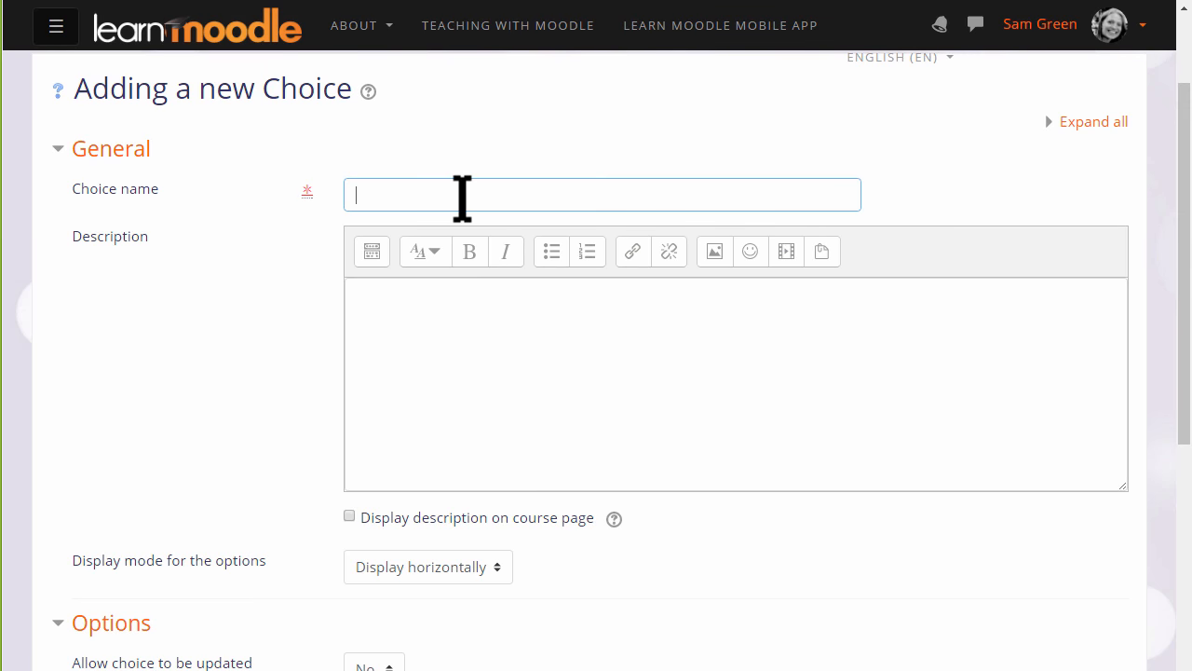
# - Name the Choice 'Progress check' with description 'How confident do you feel in your progress so far?'
pyautogui.write('Progress check')
pyautogui.click(736, 384)
pyautogui.write('How')
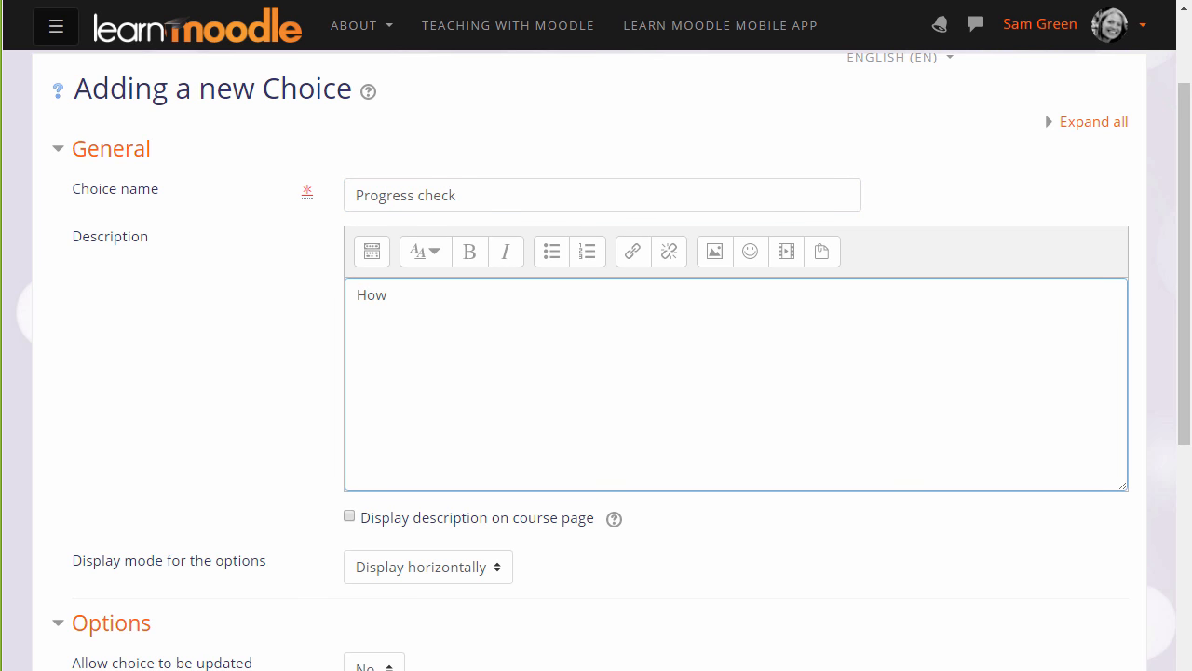
pyautogui.write('confident do you feel in your progress so far')
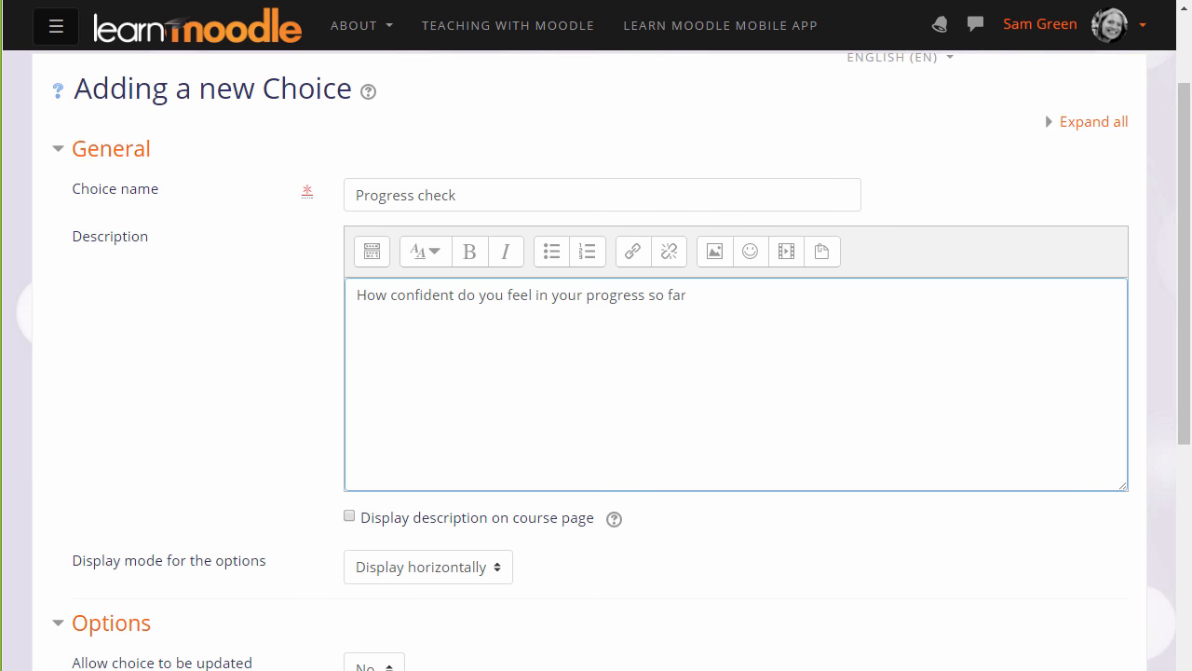
pyautogui.write('?')
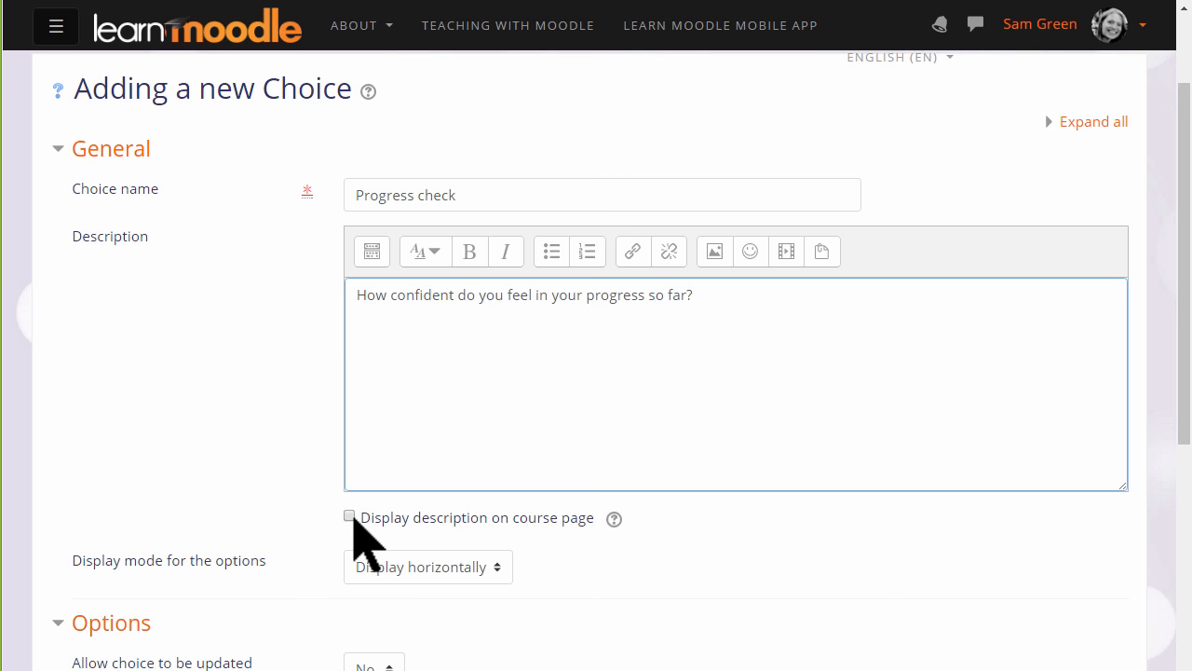
# - Review display mode and keep choice updating, multiple choices and response limits all at No
pyautogui.scroll(-3)
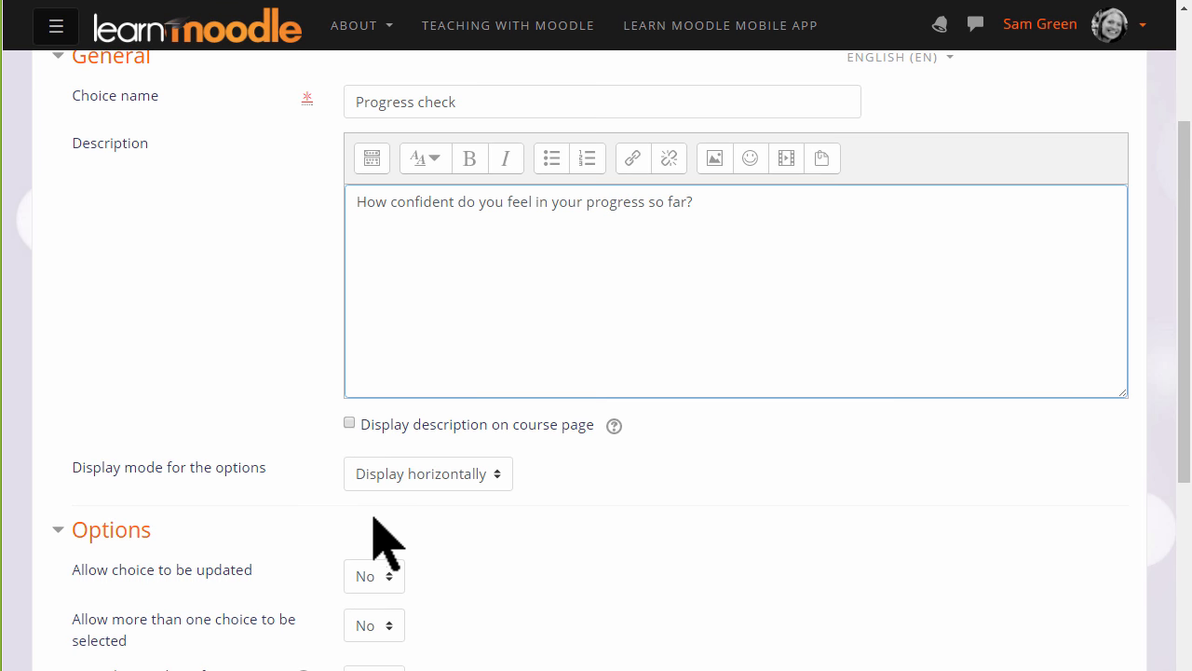
pyautogui.scroll(-3)
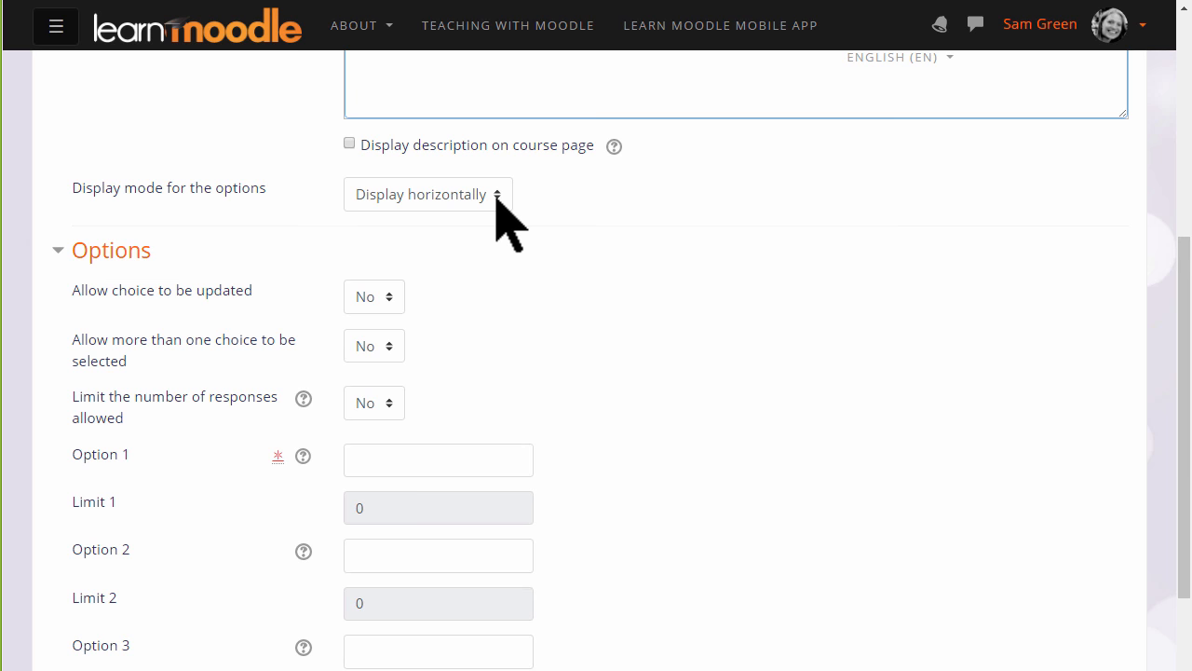
pyautogui.click(427, 193)
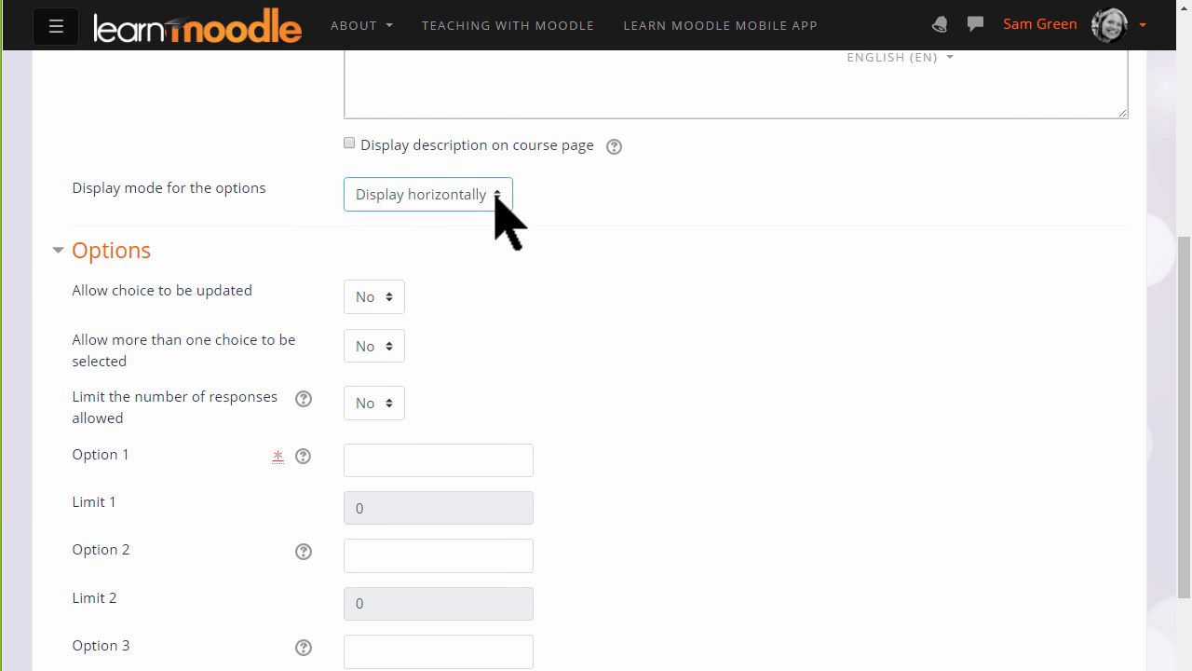
pyautogui.moveTo(391, 317)
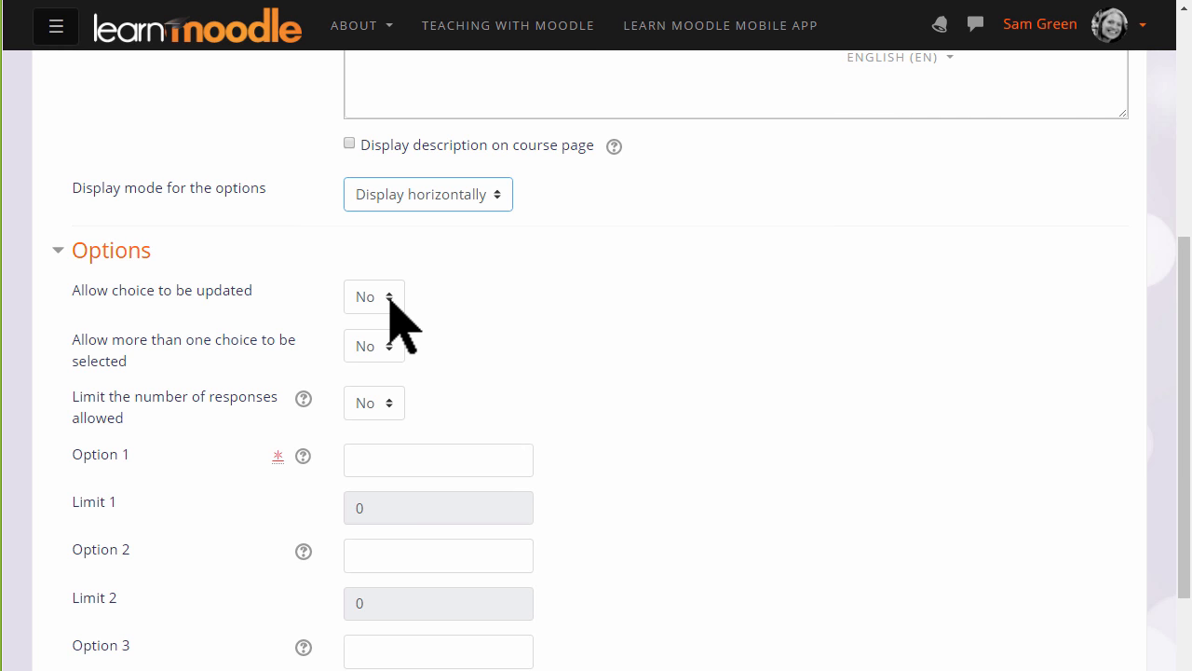
pyautogui.click(373, 296)
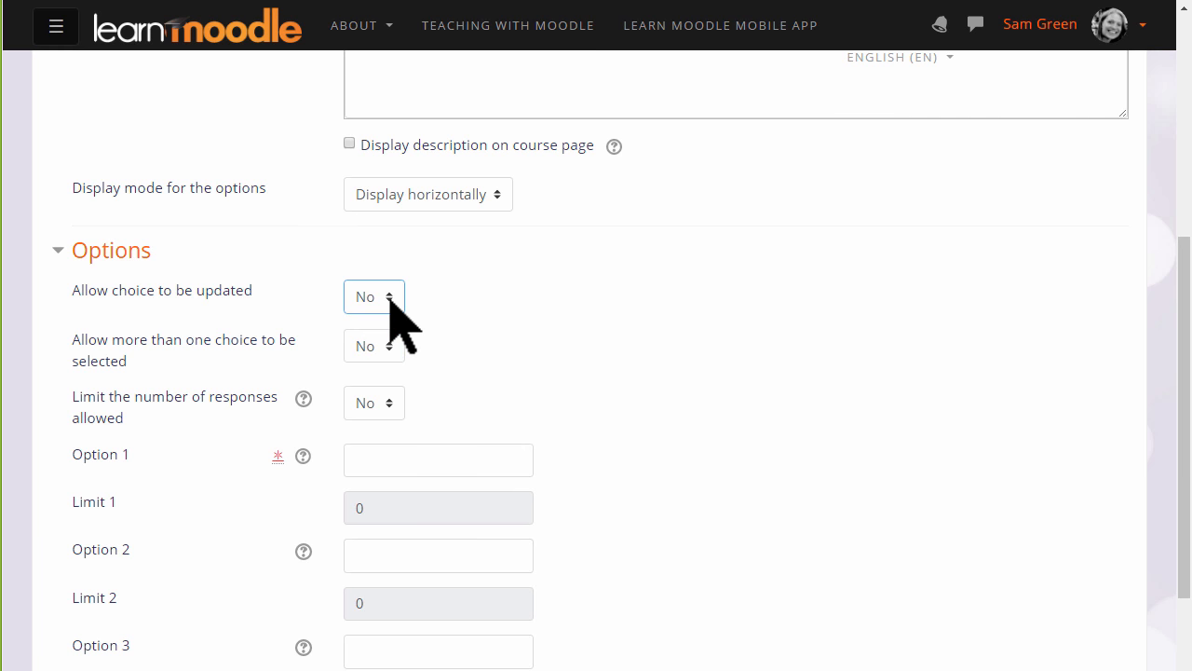
pyautogui.click(372, 345)
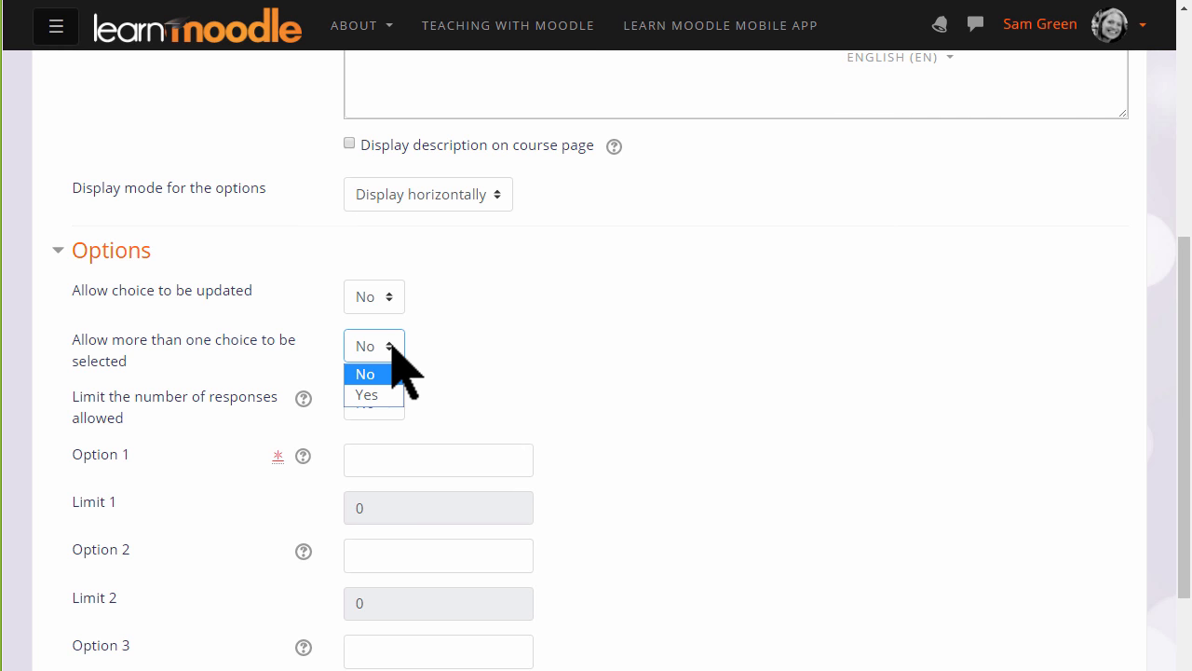
pyautogui.click(366, 372)
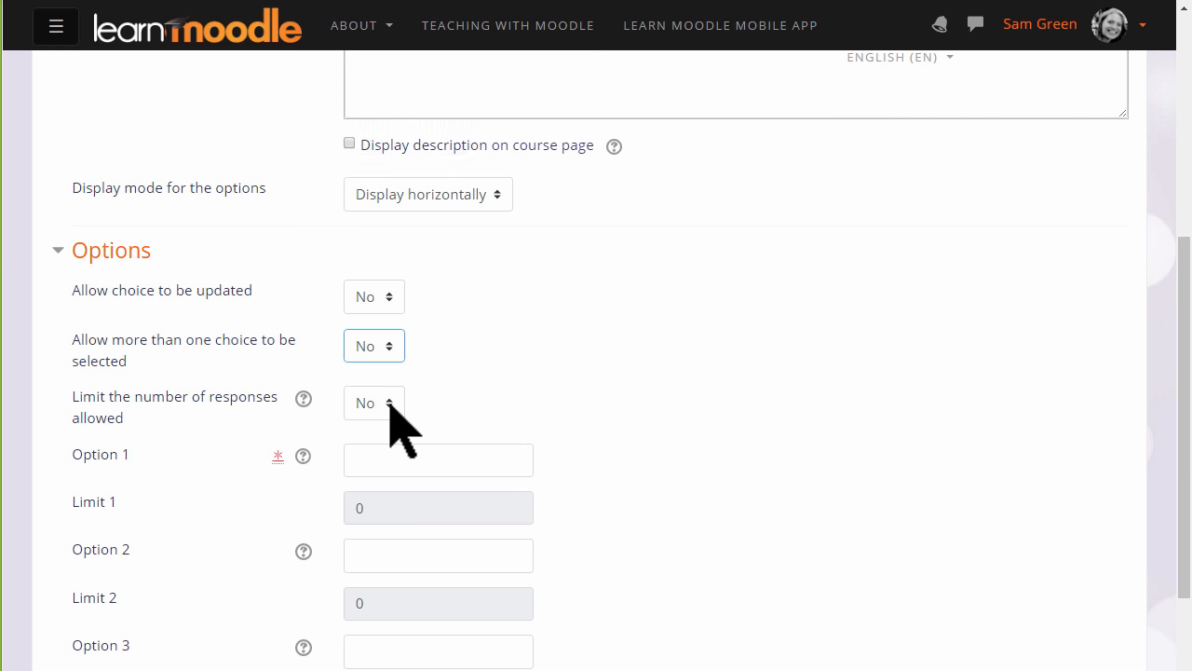
pyautogui.click(372, 402)
pyautogui.write('I am not confident.')
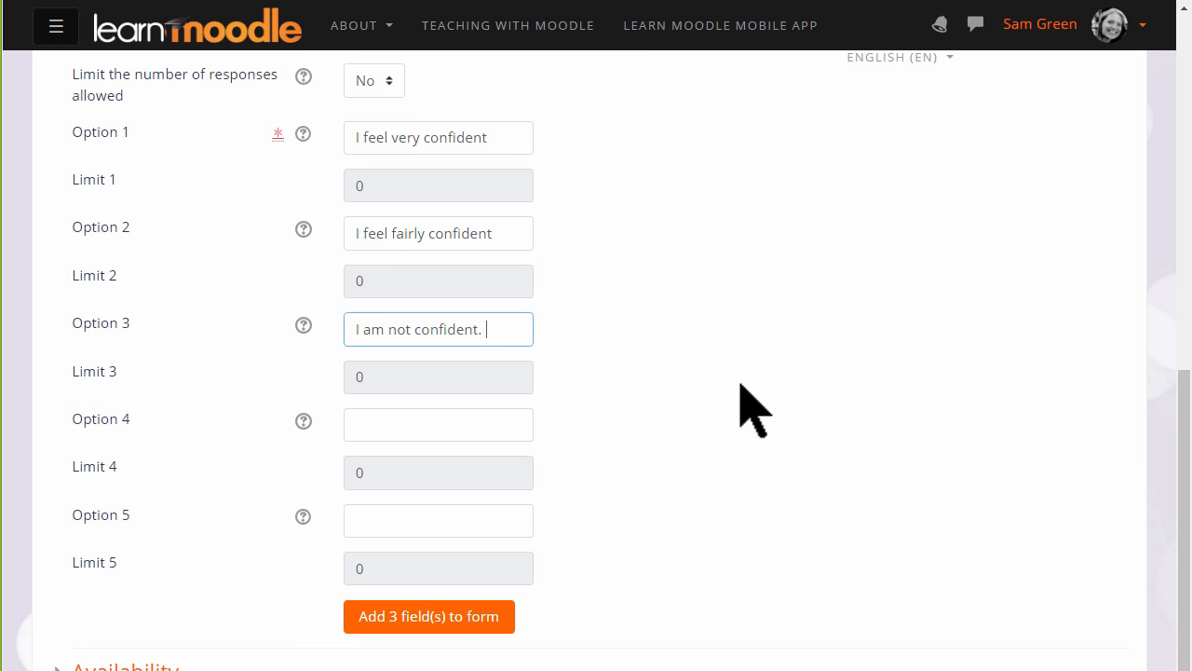
# - Complete Option 3 so it reads 'I am not confident. Please help'
pyautogui.write('Please help')
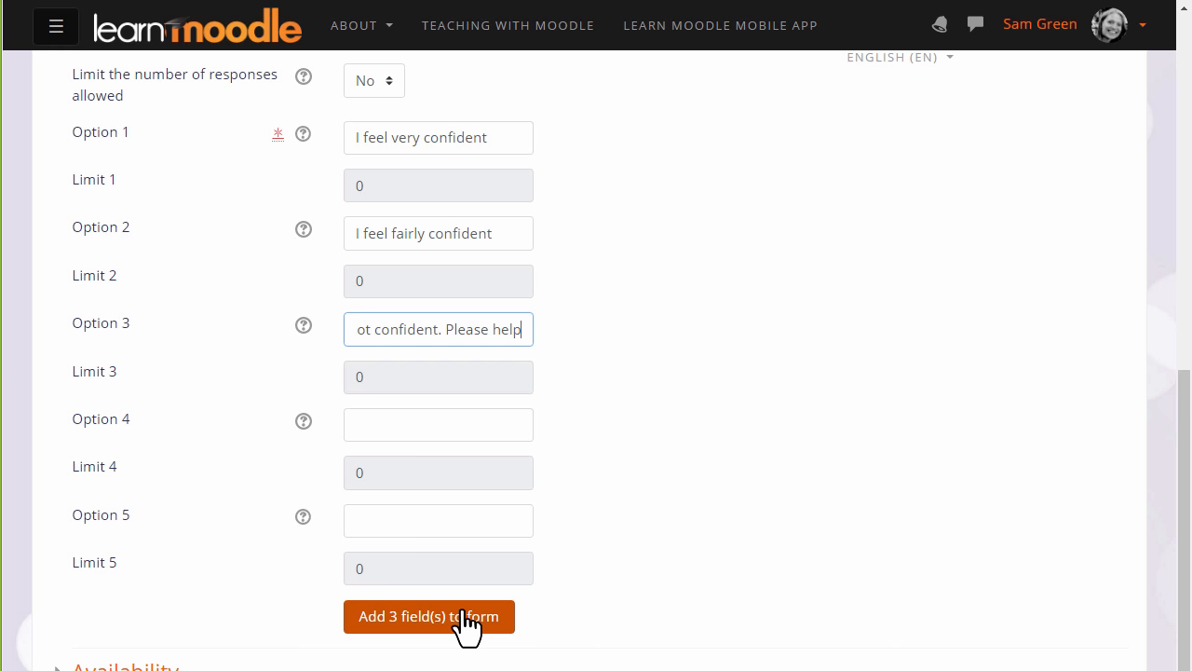
pyautogui.scroll(-3)
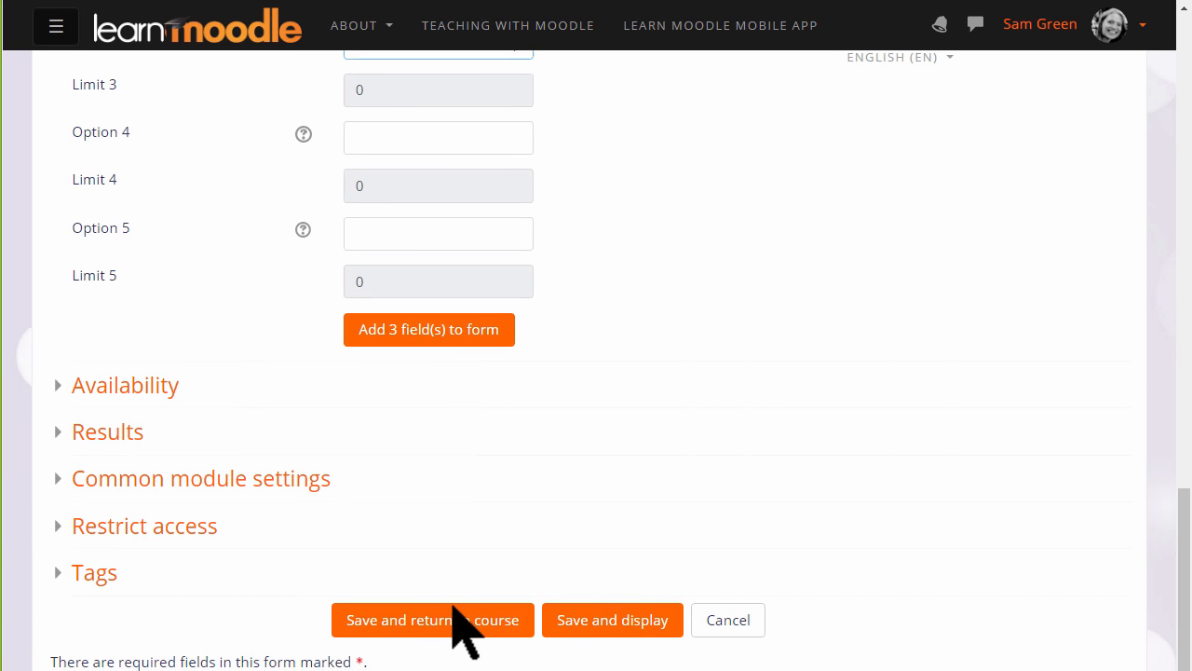
pyautogui.scroll(3)
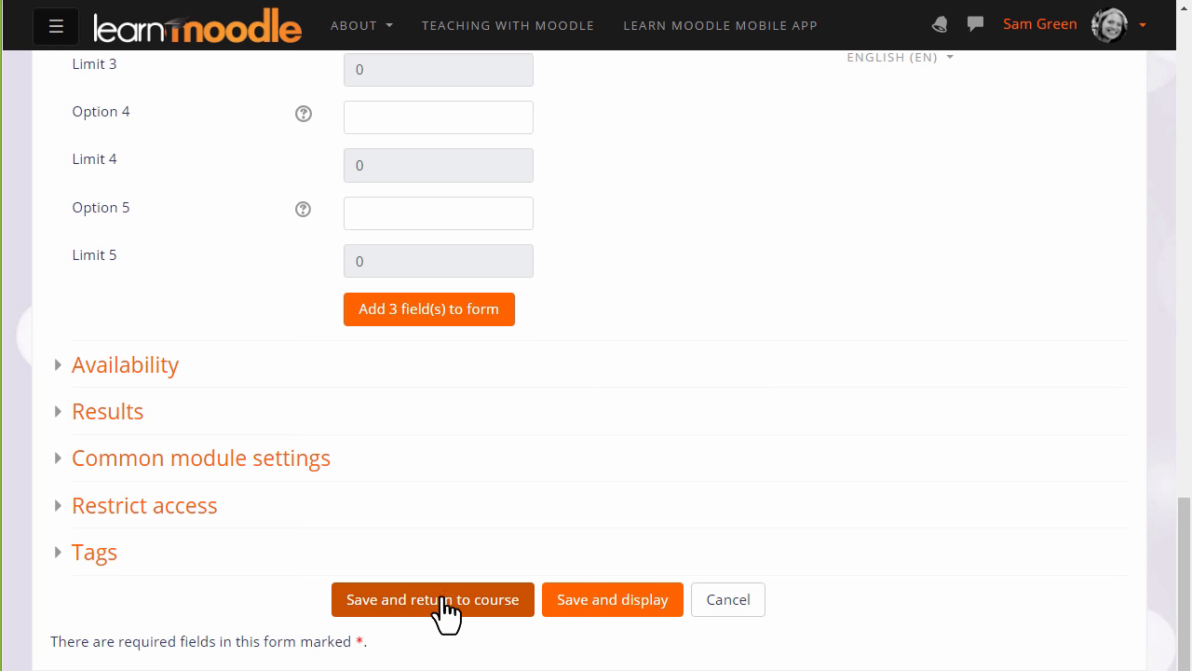
# - Set Publish results to Always show students, keeping results anonymous
pyautogui.click(125, 364)
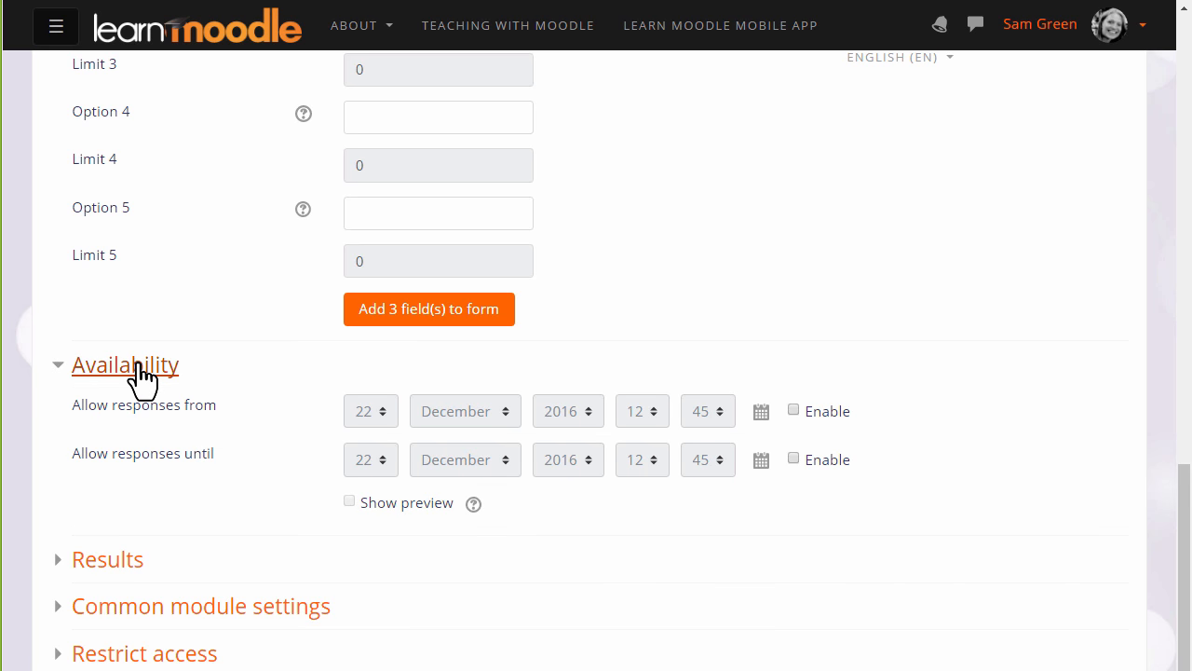
pyautogui.click(108, 559)
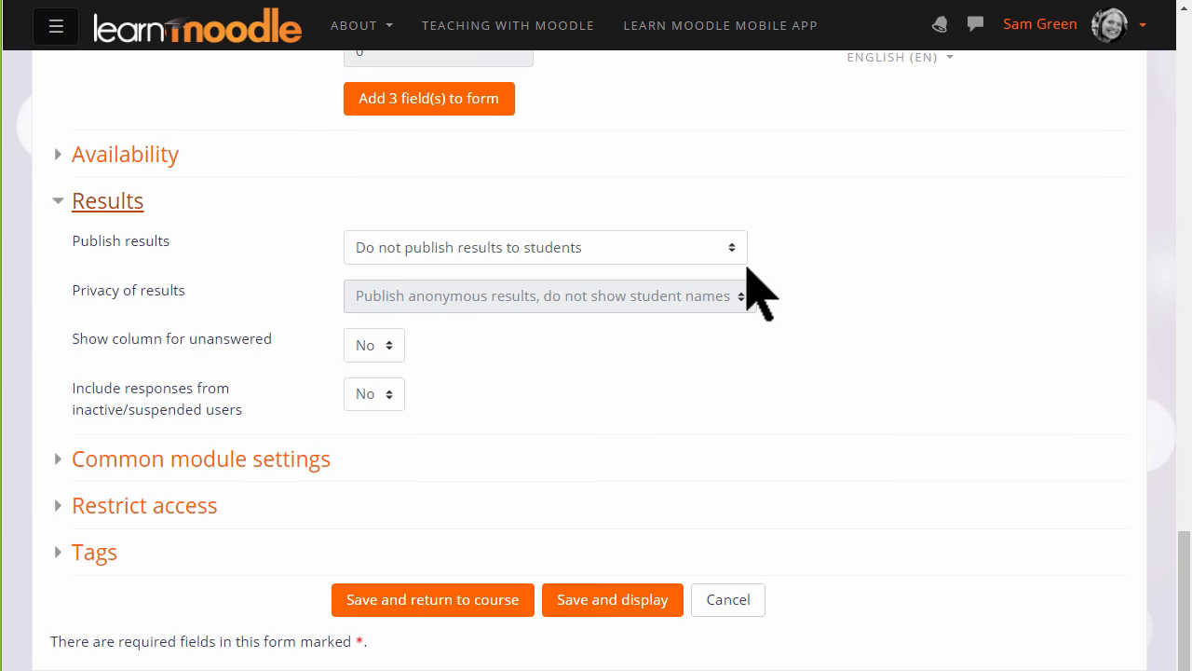
pyautogui.click(544, 246)
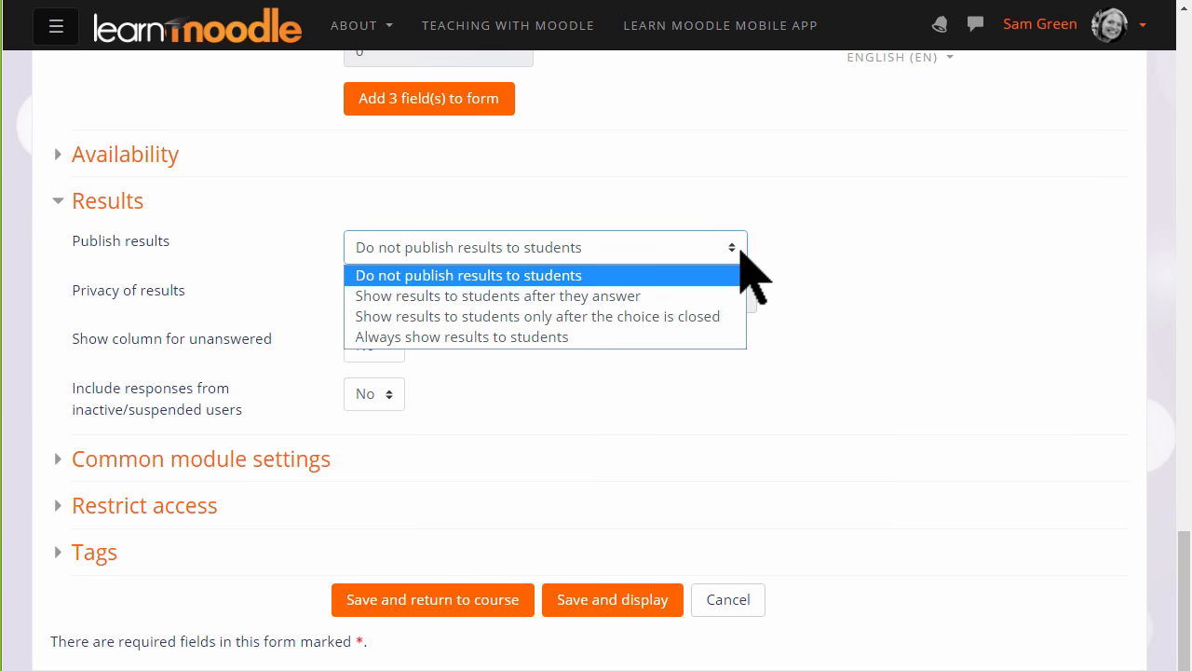
pyautogui.moveTo(736, 298)
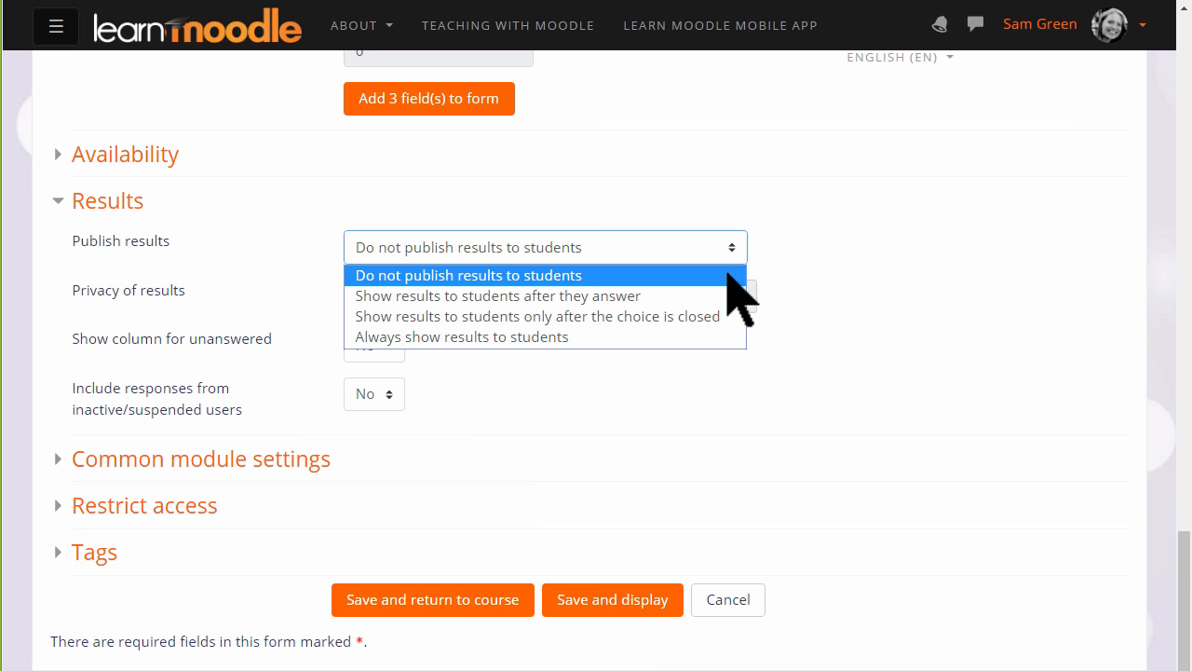
pyautogui.click(460, 335)
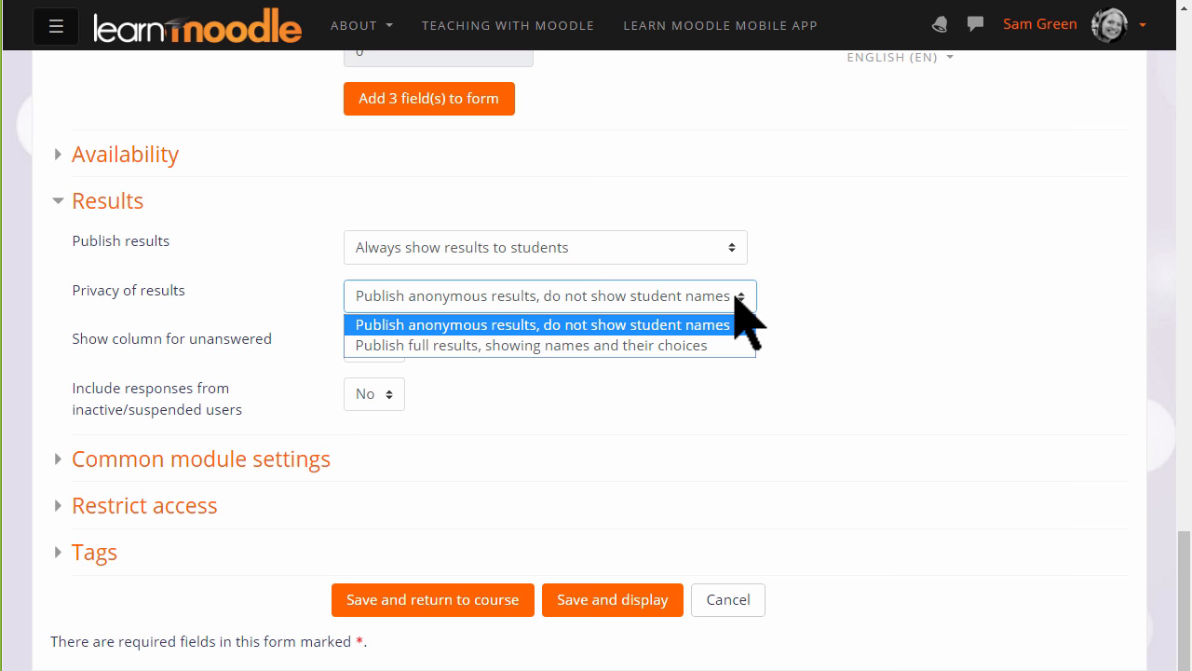
pyautogui.click(540, 324)
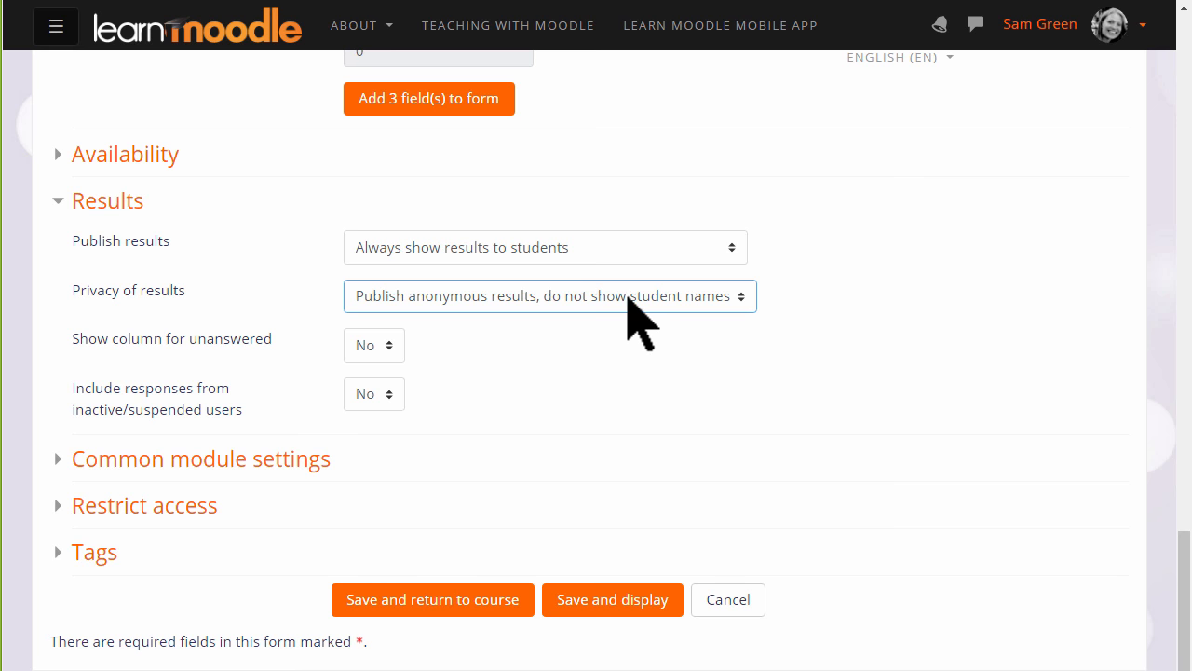
pyautogui.moveTo(395, 369)
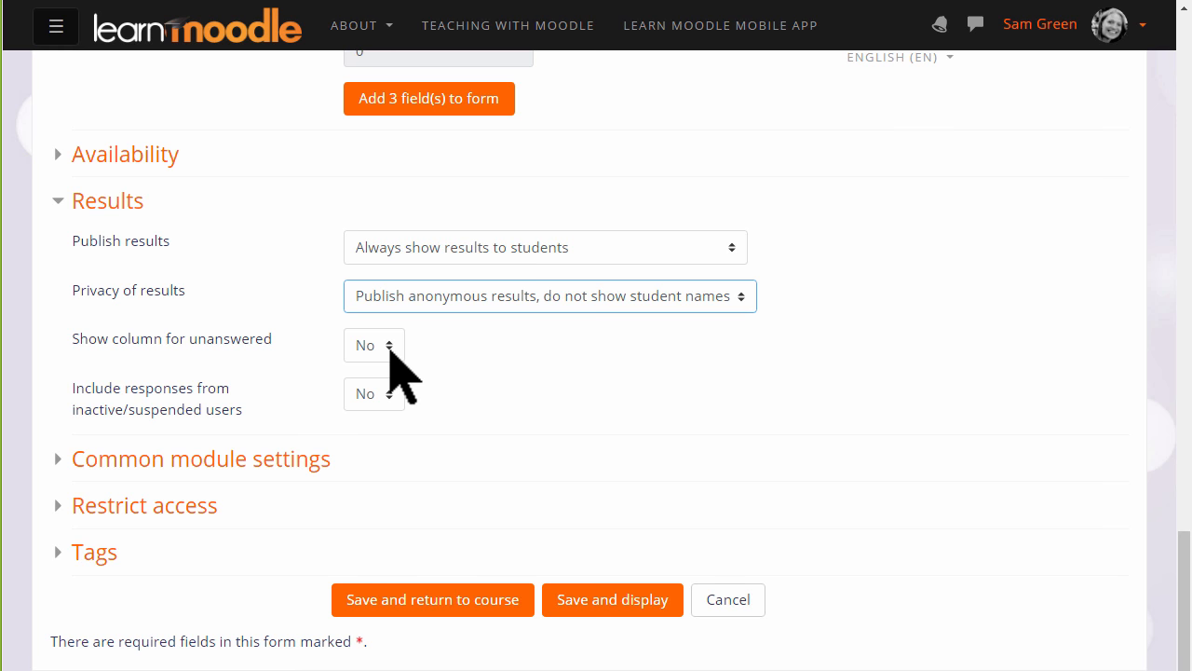
# - Keep the unanswered column hidden, then save and return to the course showing Progress check
pyautogui.click(372, 344)
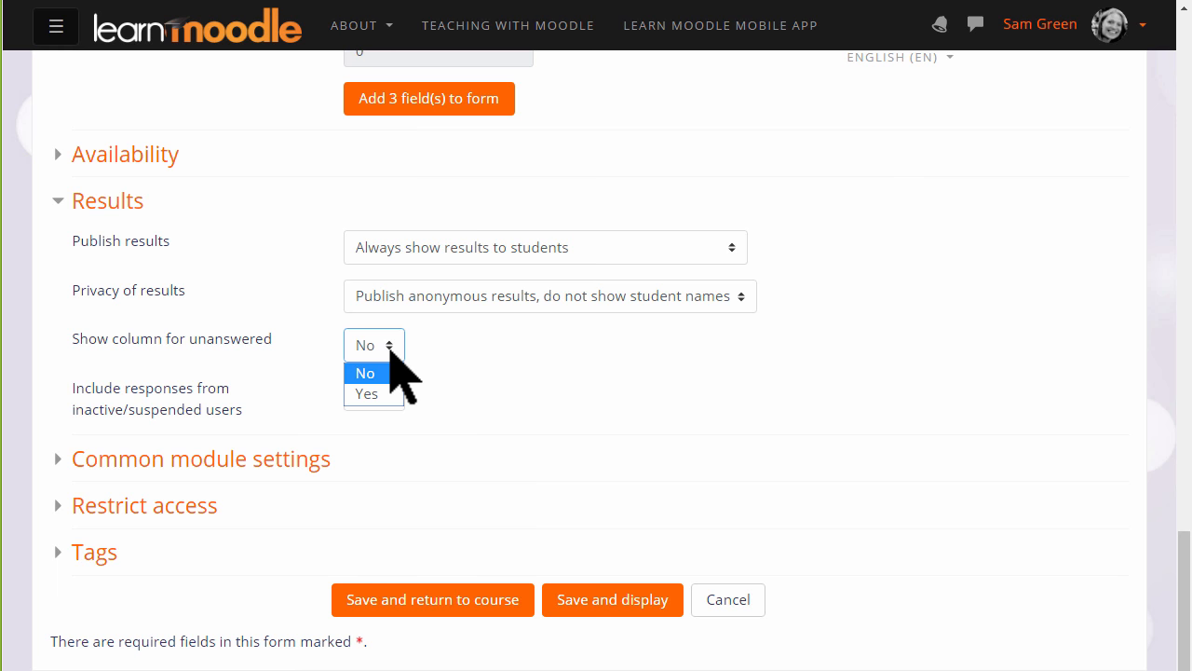
pyautogui.click(365, 373)
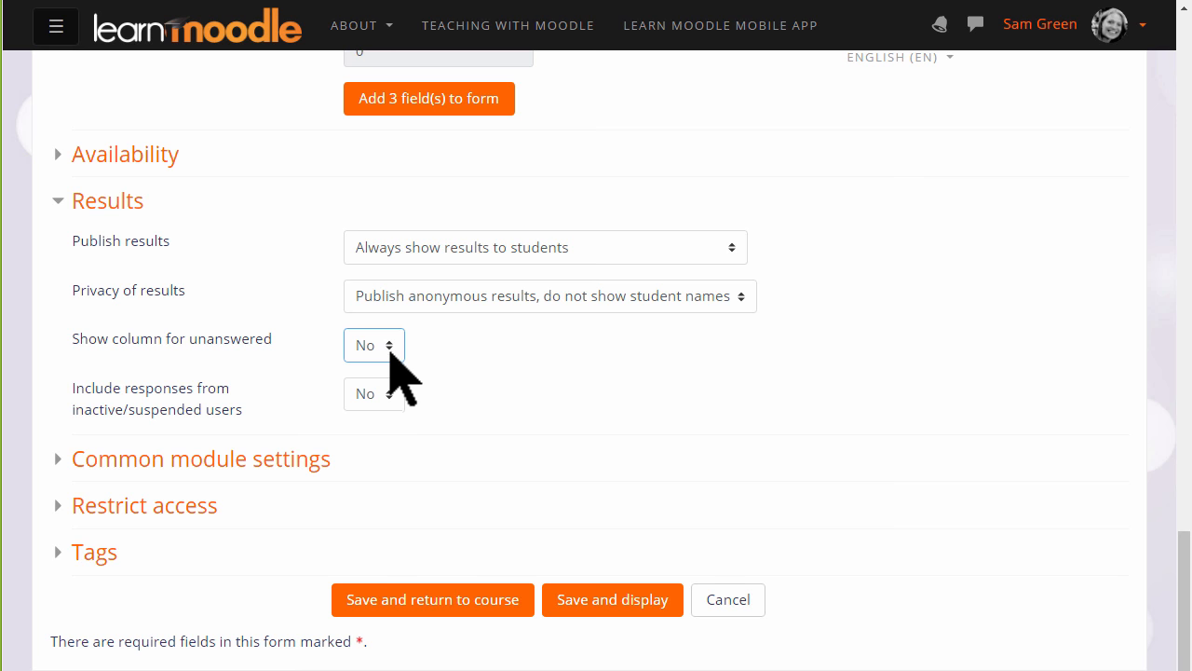
pyautogui.moveTo(432, 599)
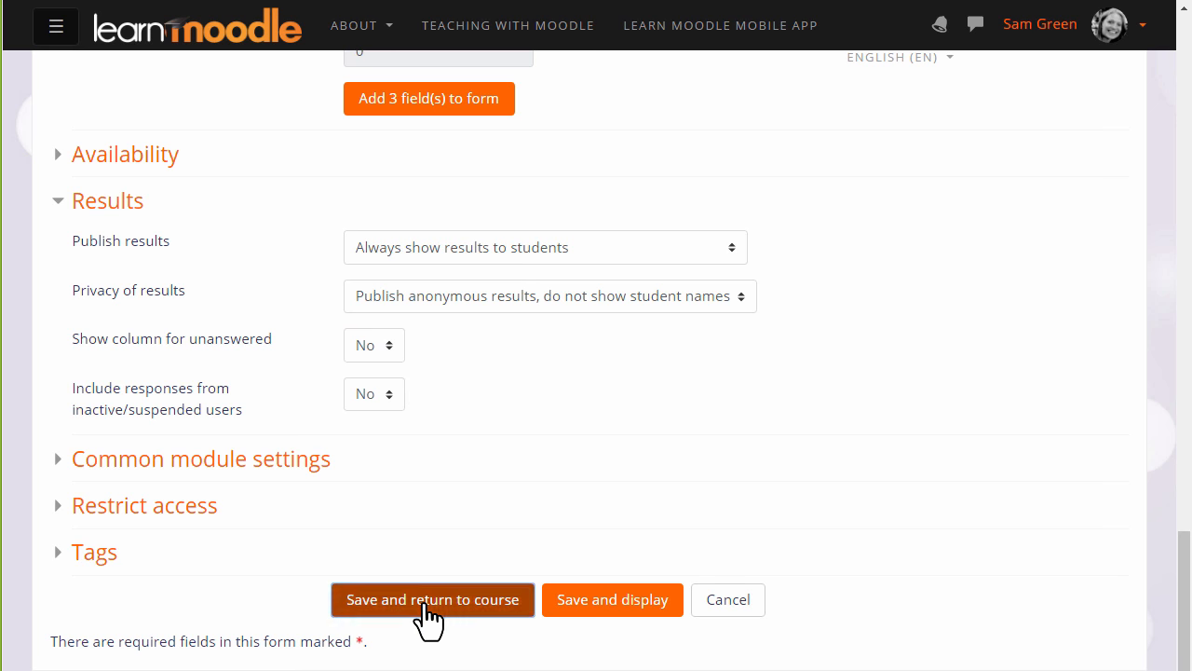
pyautogui.click(433, 600)
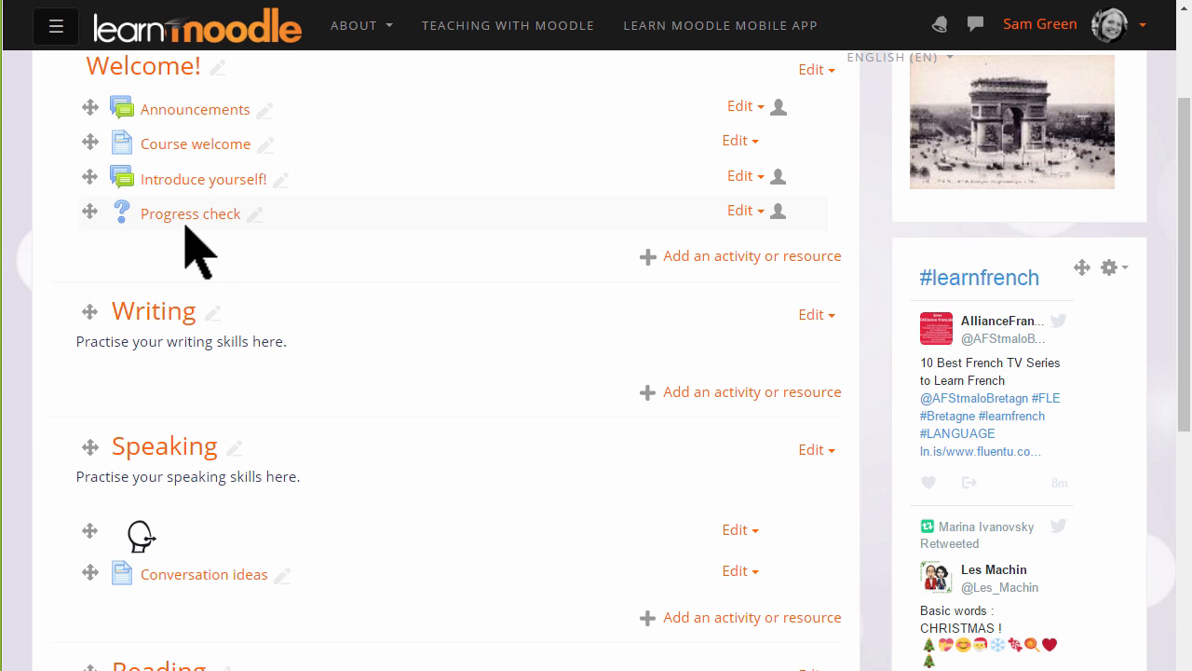